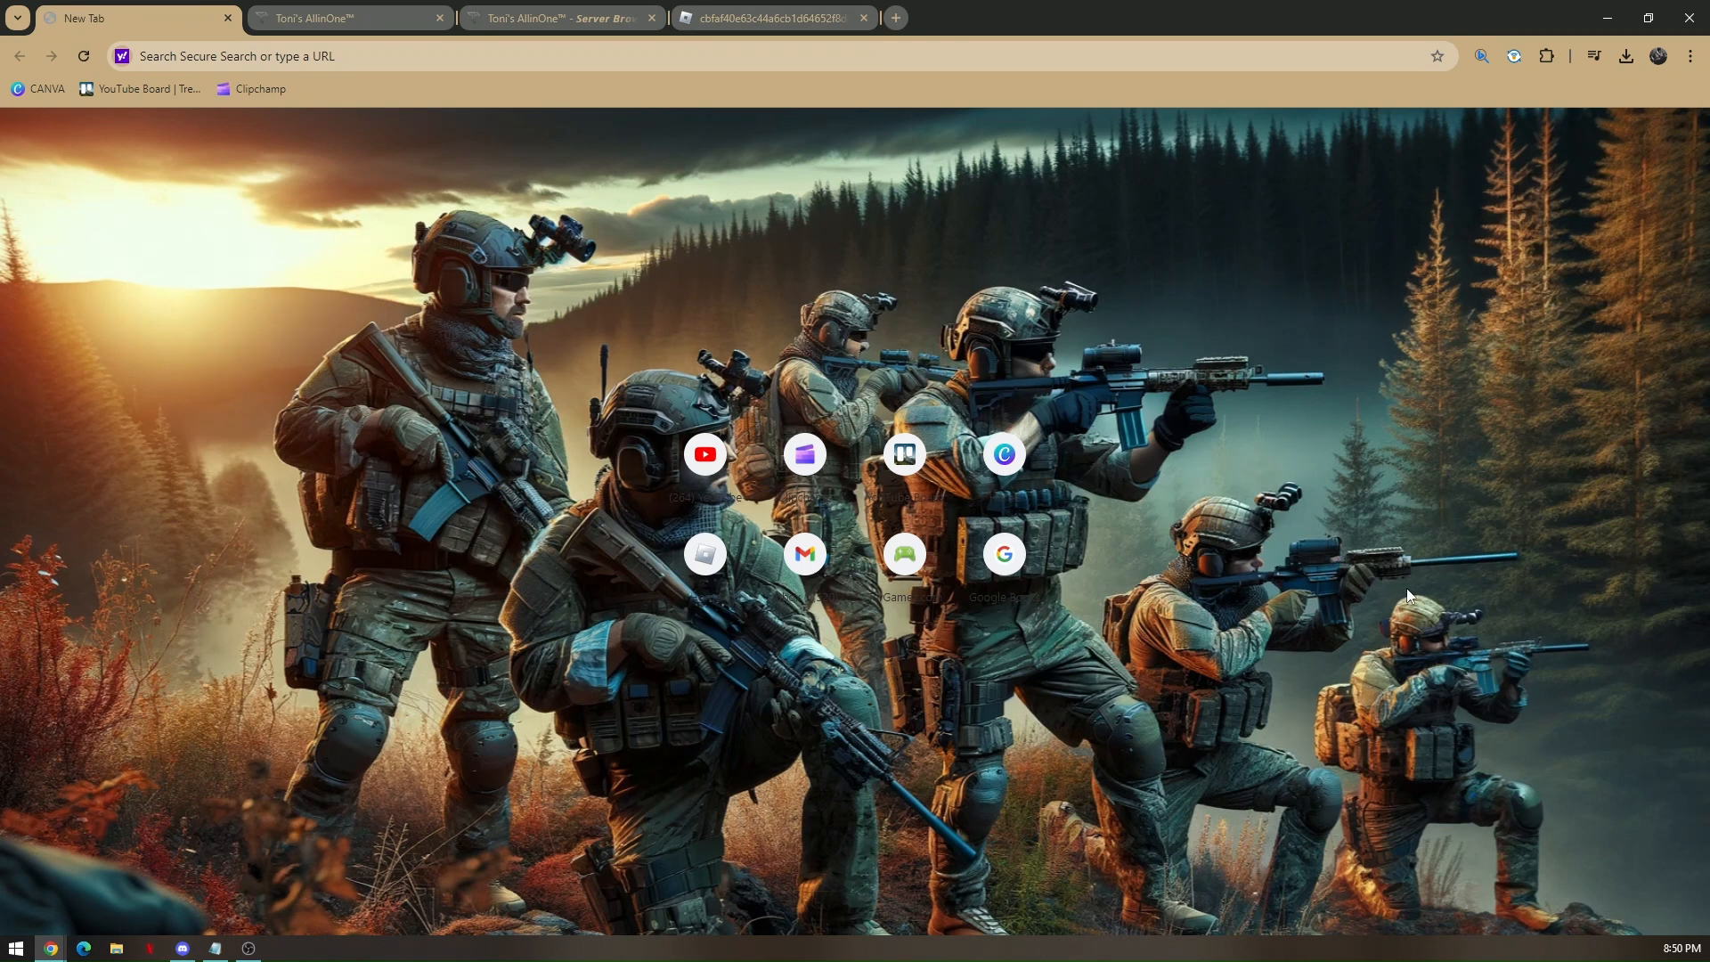
pyautogui.moveTo(238, 900)
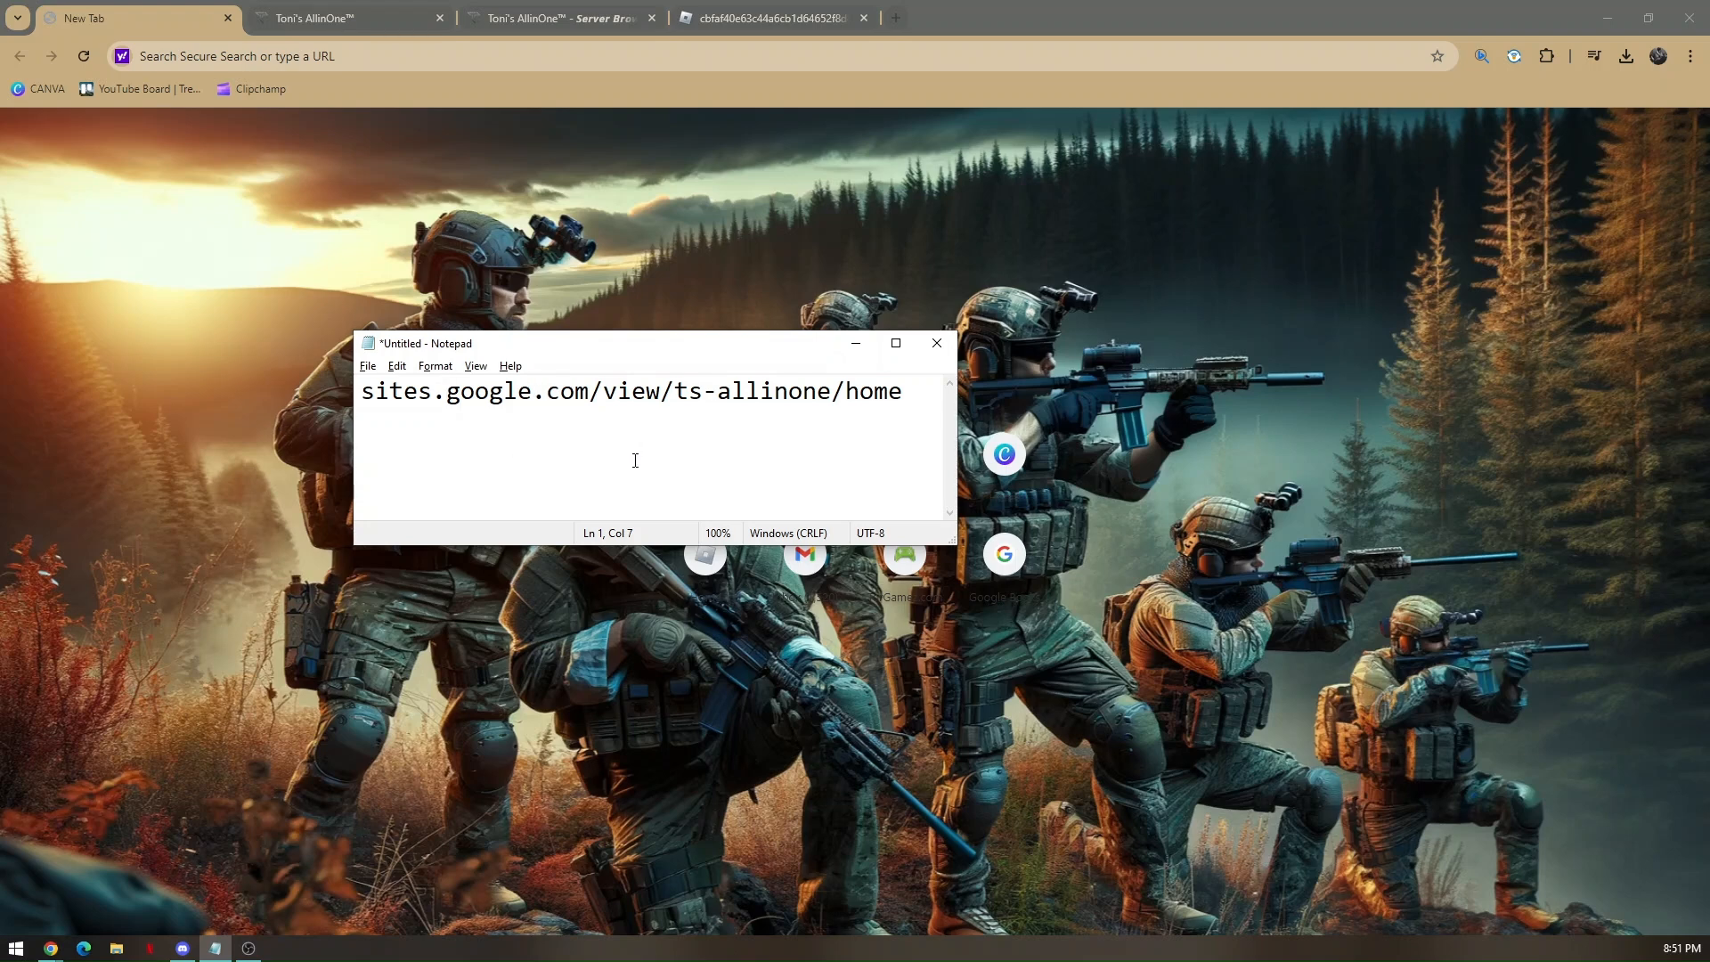
pyautogui.moveTo(709, 460)
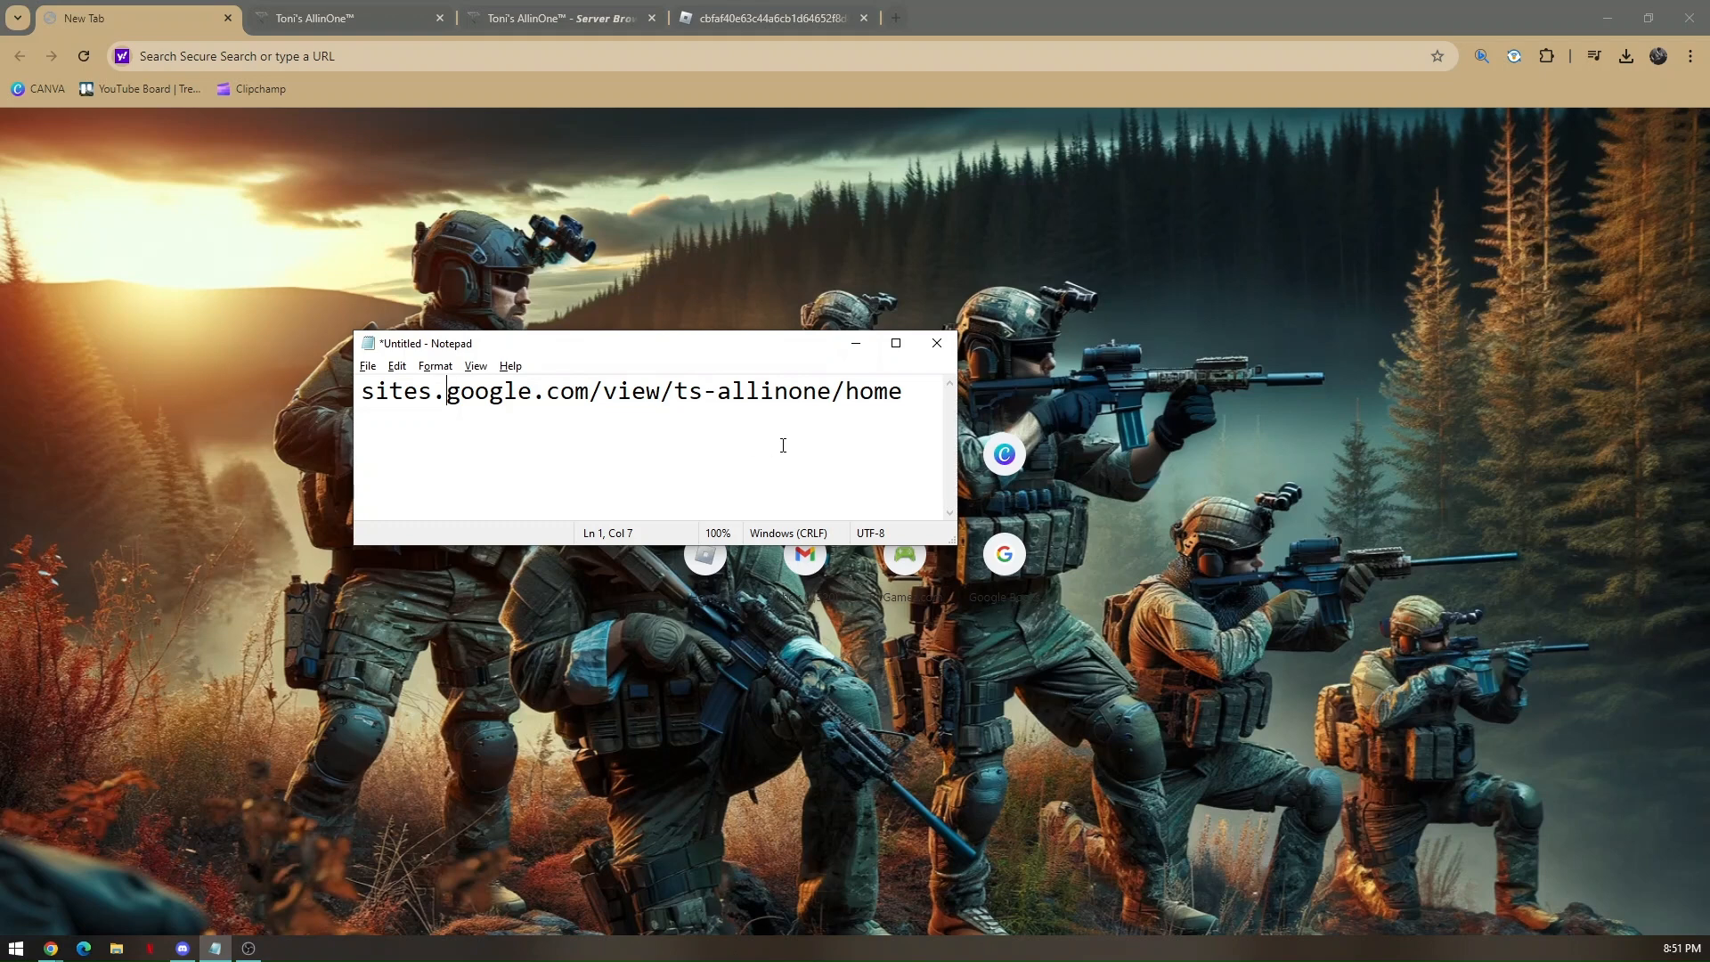
# Select the address sites.google.com/view/ts-allinone/home in Notepad
pyautogui.moveTo(489, 390); pyautogui.dragTo(903, 390)
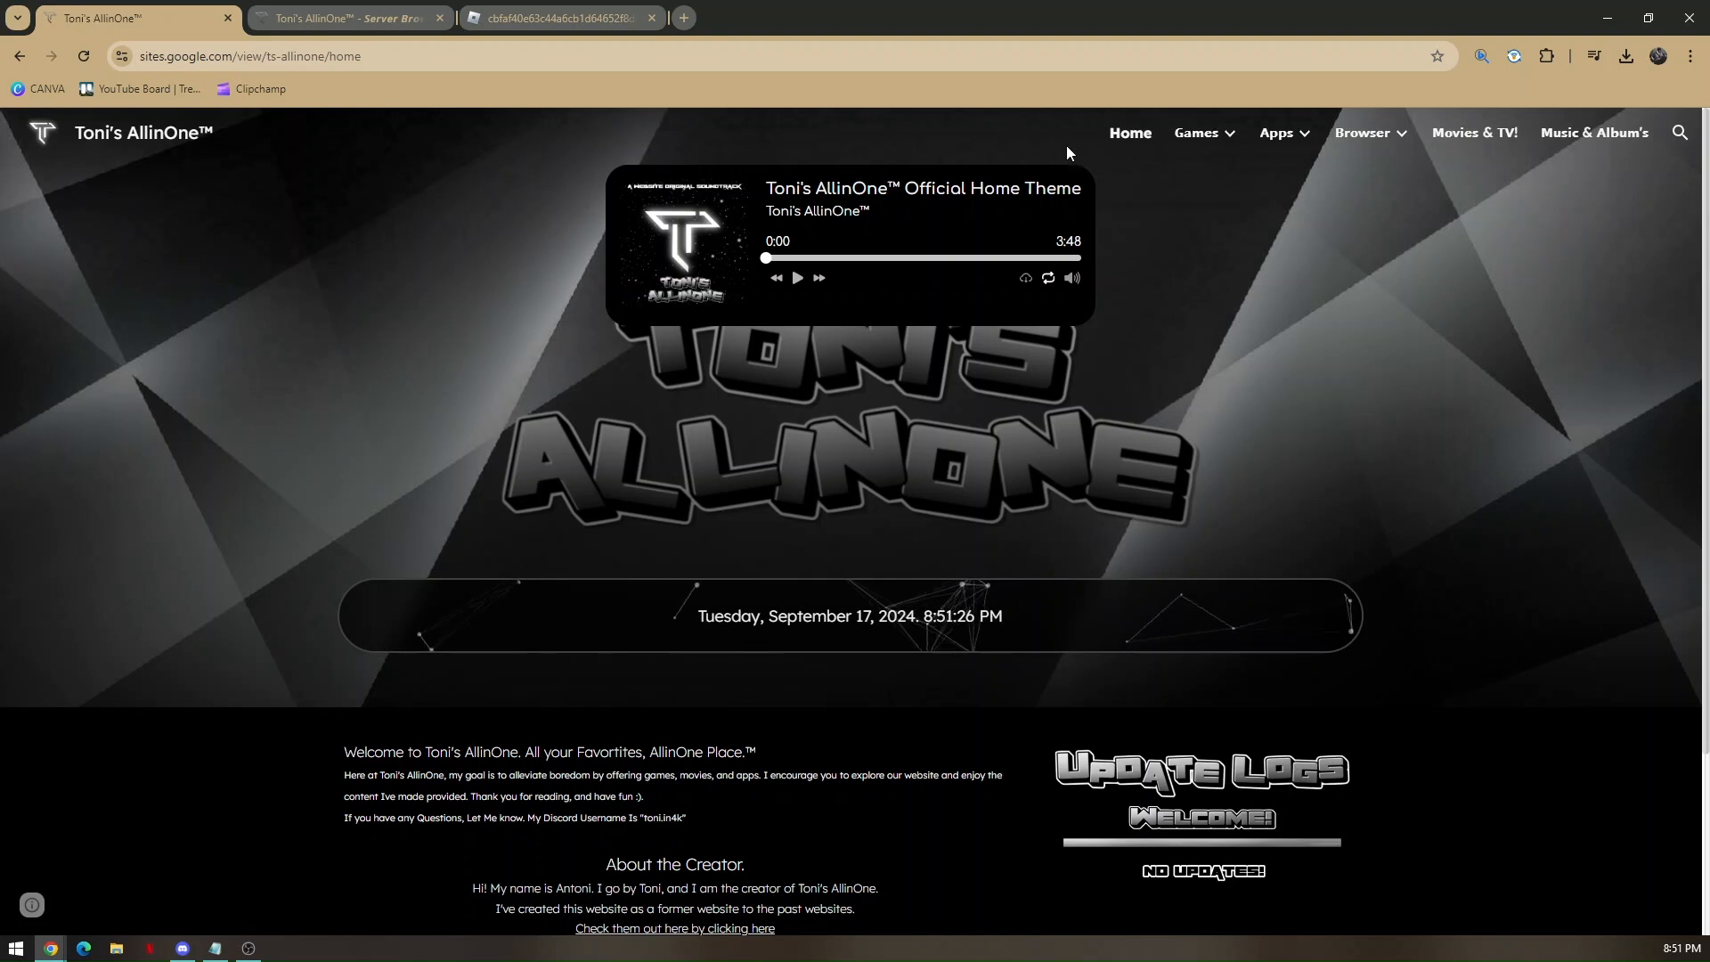
# Go to Server Browser 2 through the Games and Browser menus
pyautogui.click(1196, 132)
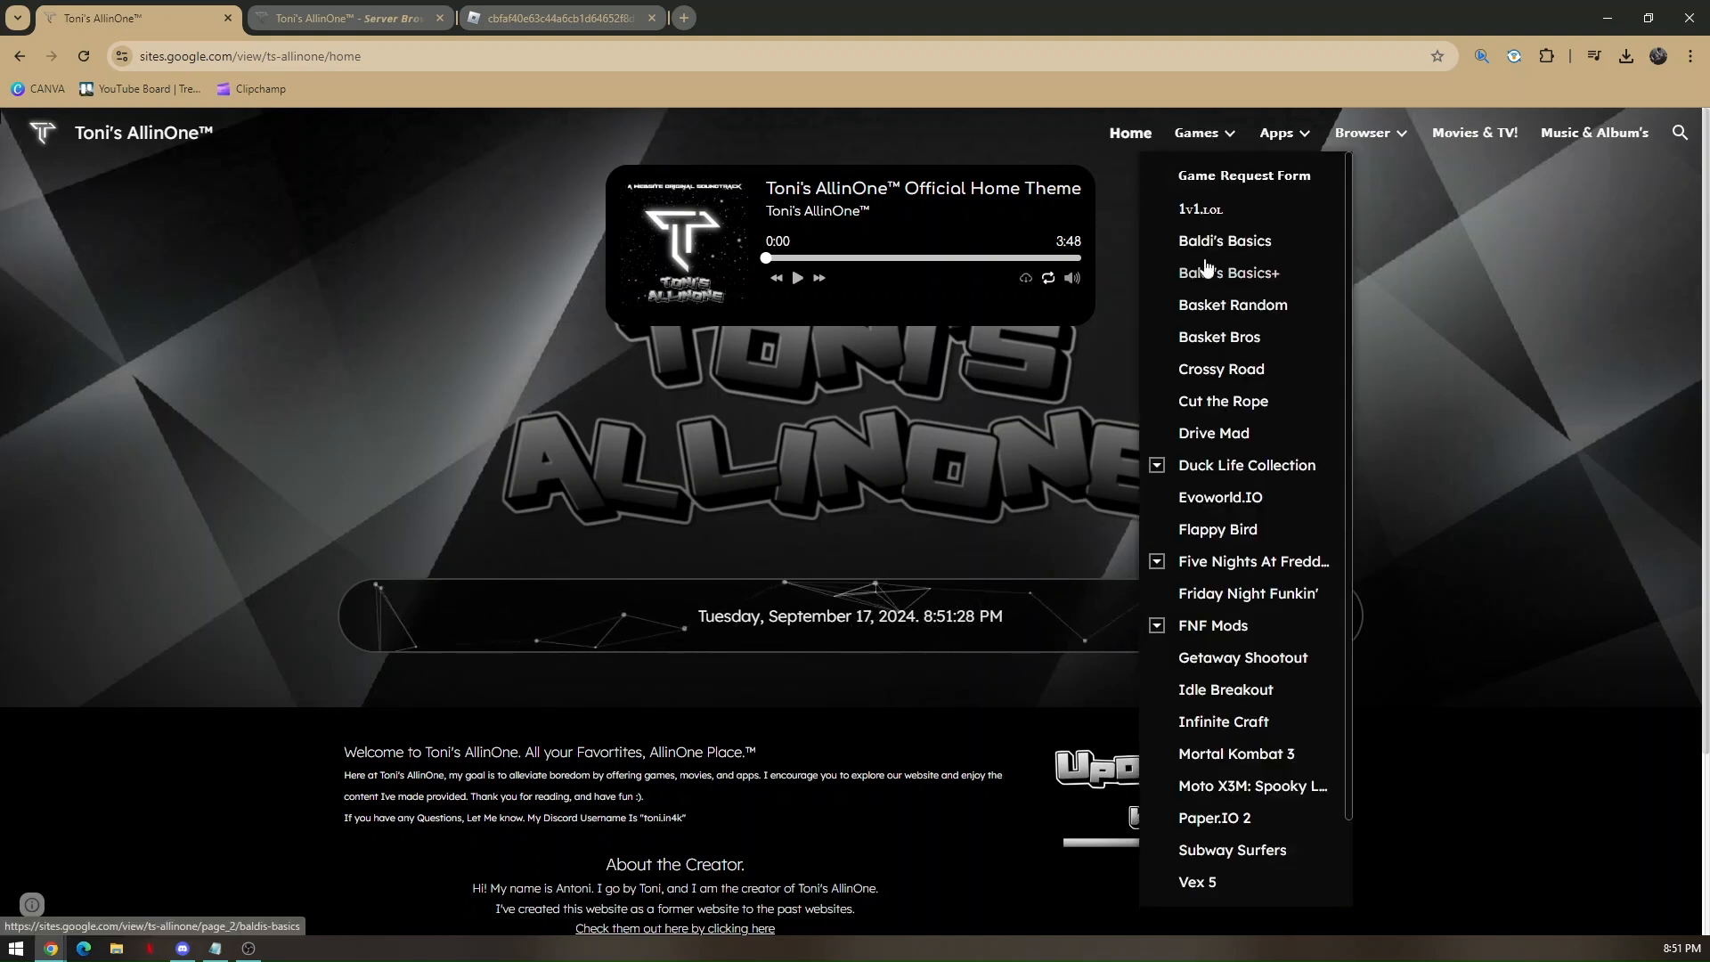
pyautogui.scroll(-3)
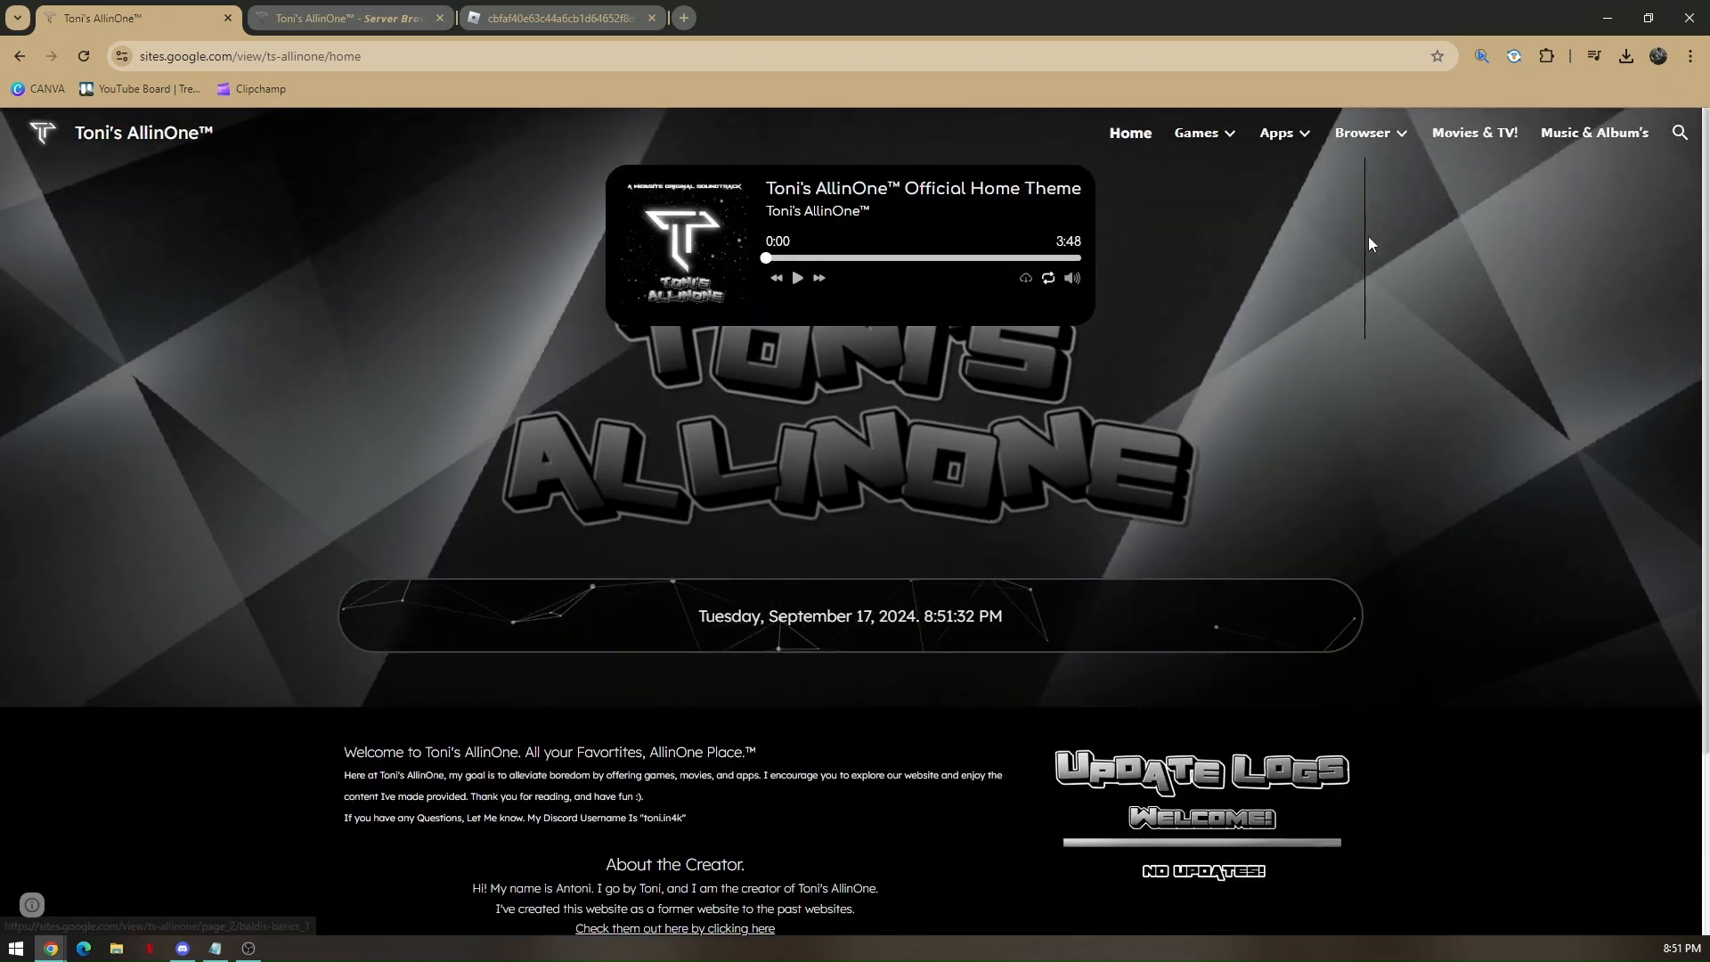
pyautogui.click(1365, 132)
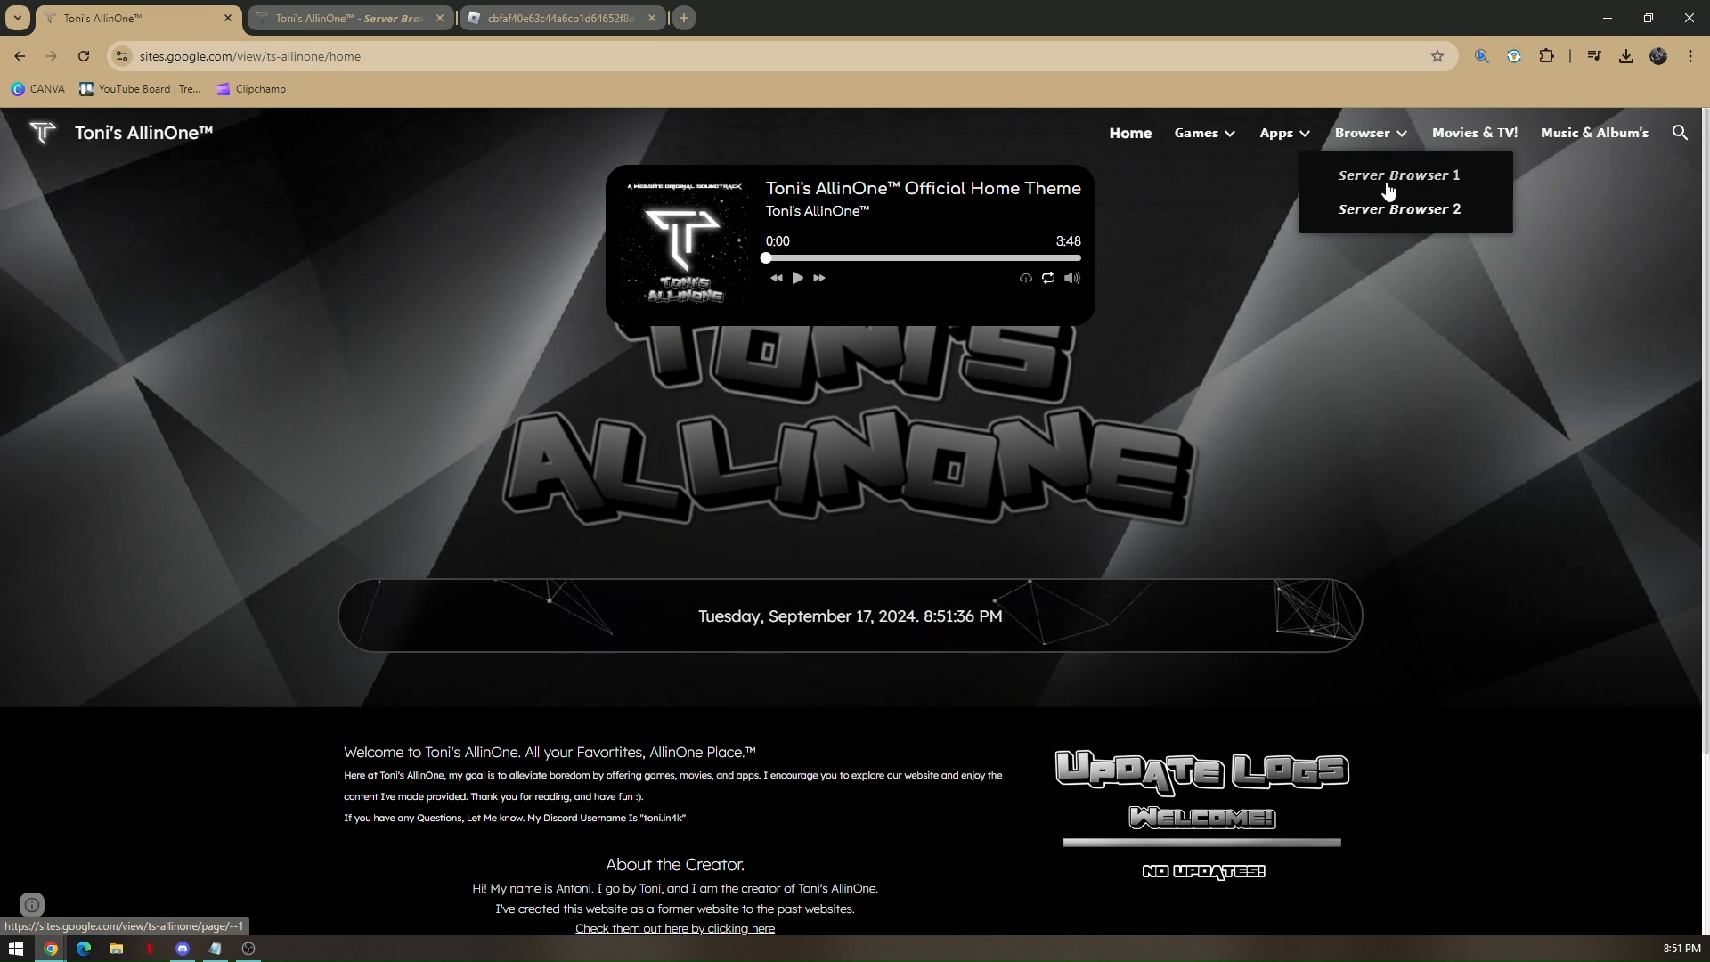
pyautogui.click(1397, 175)
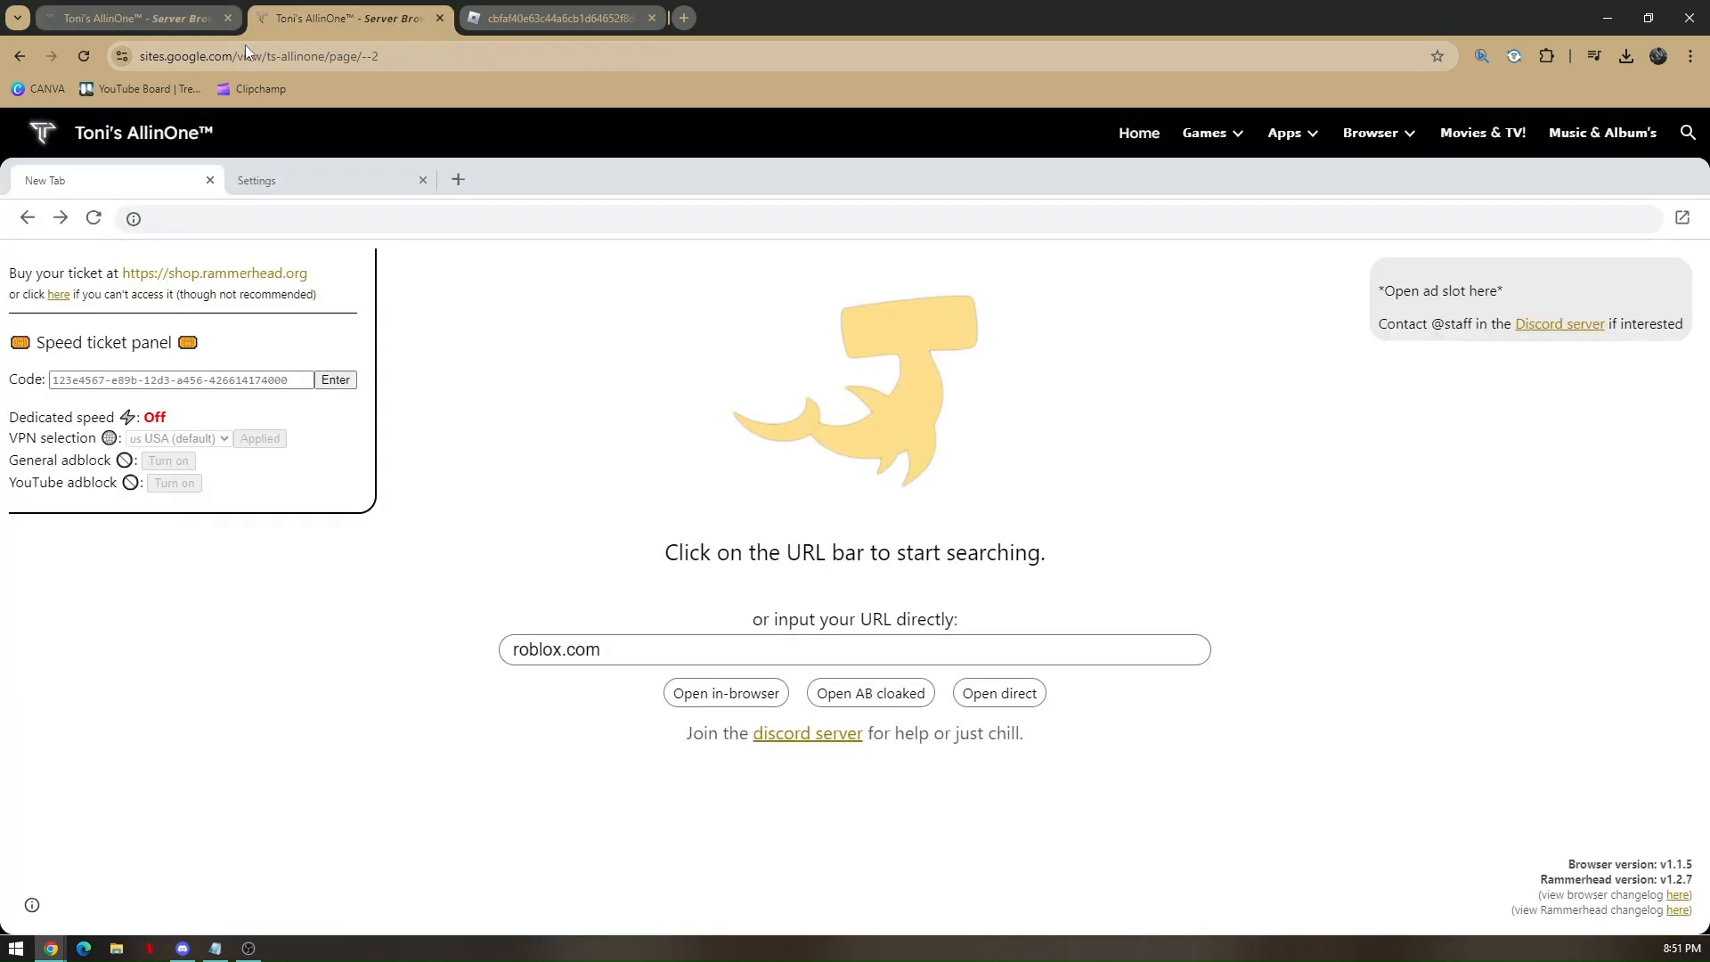
# Close the duplicate Server Browser tab, keeping the one with roblox.com entered
pyautogui.click(439, 18)
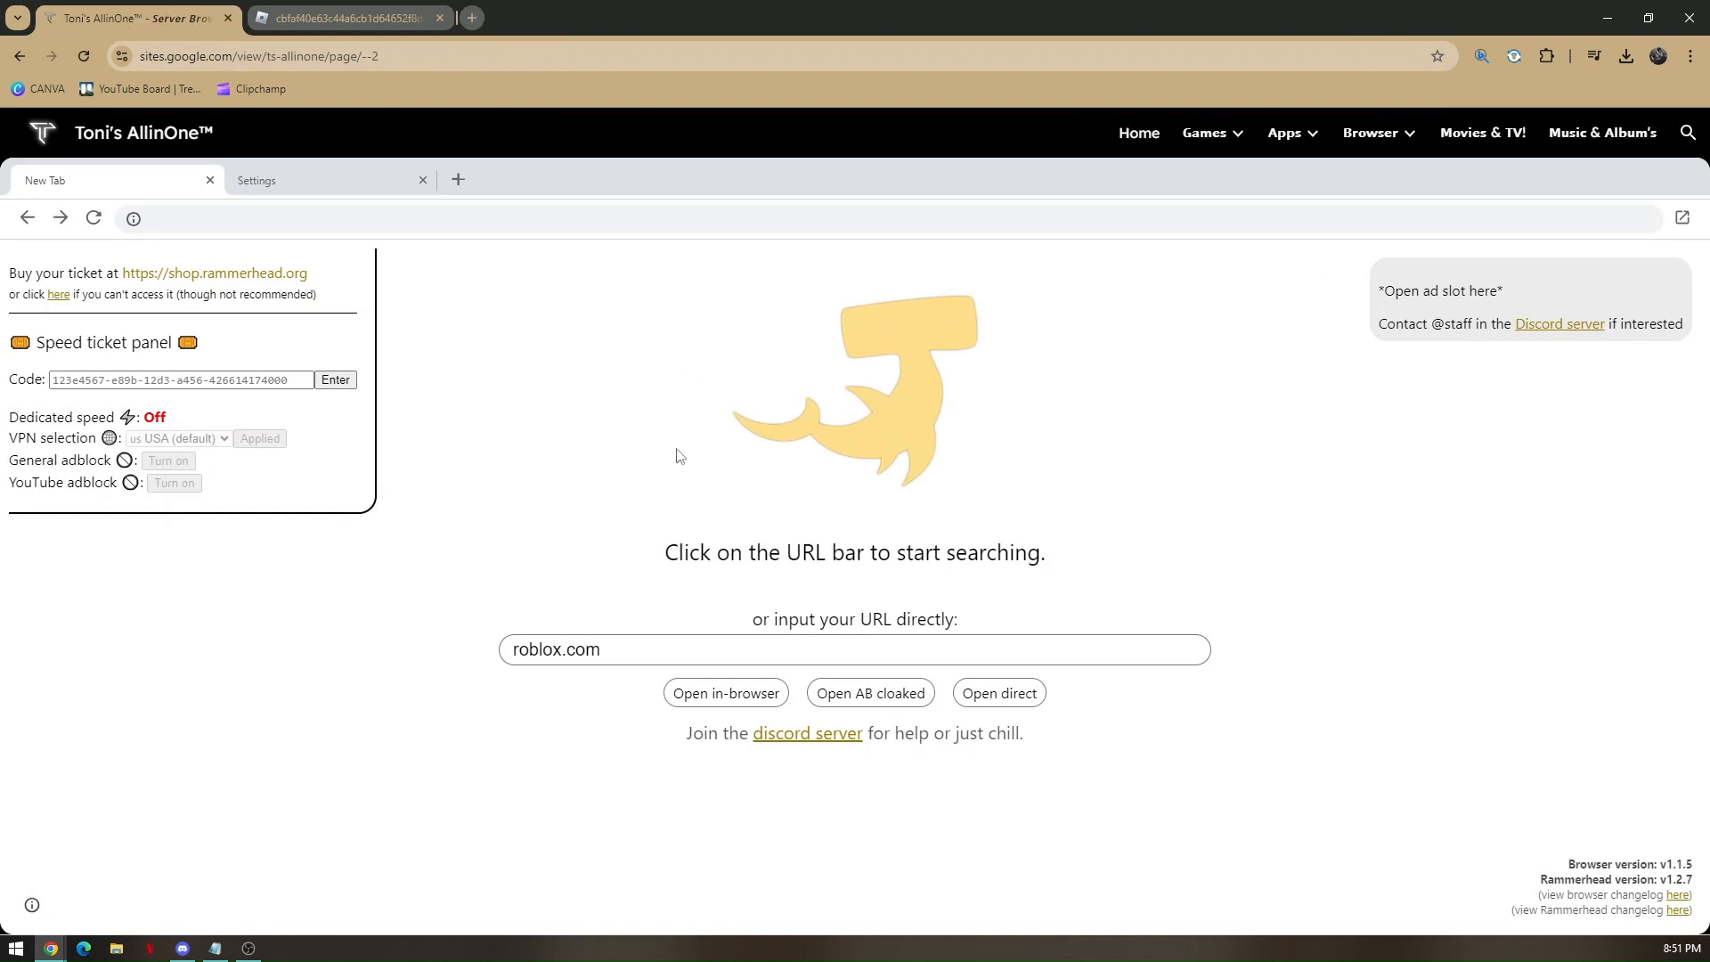
pyautogui.doubleClick(555, 649)
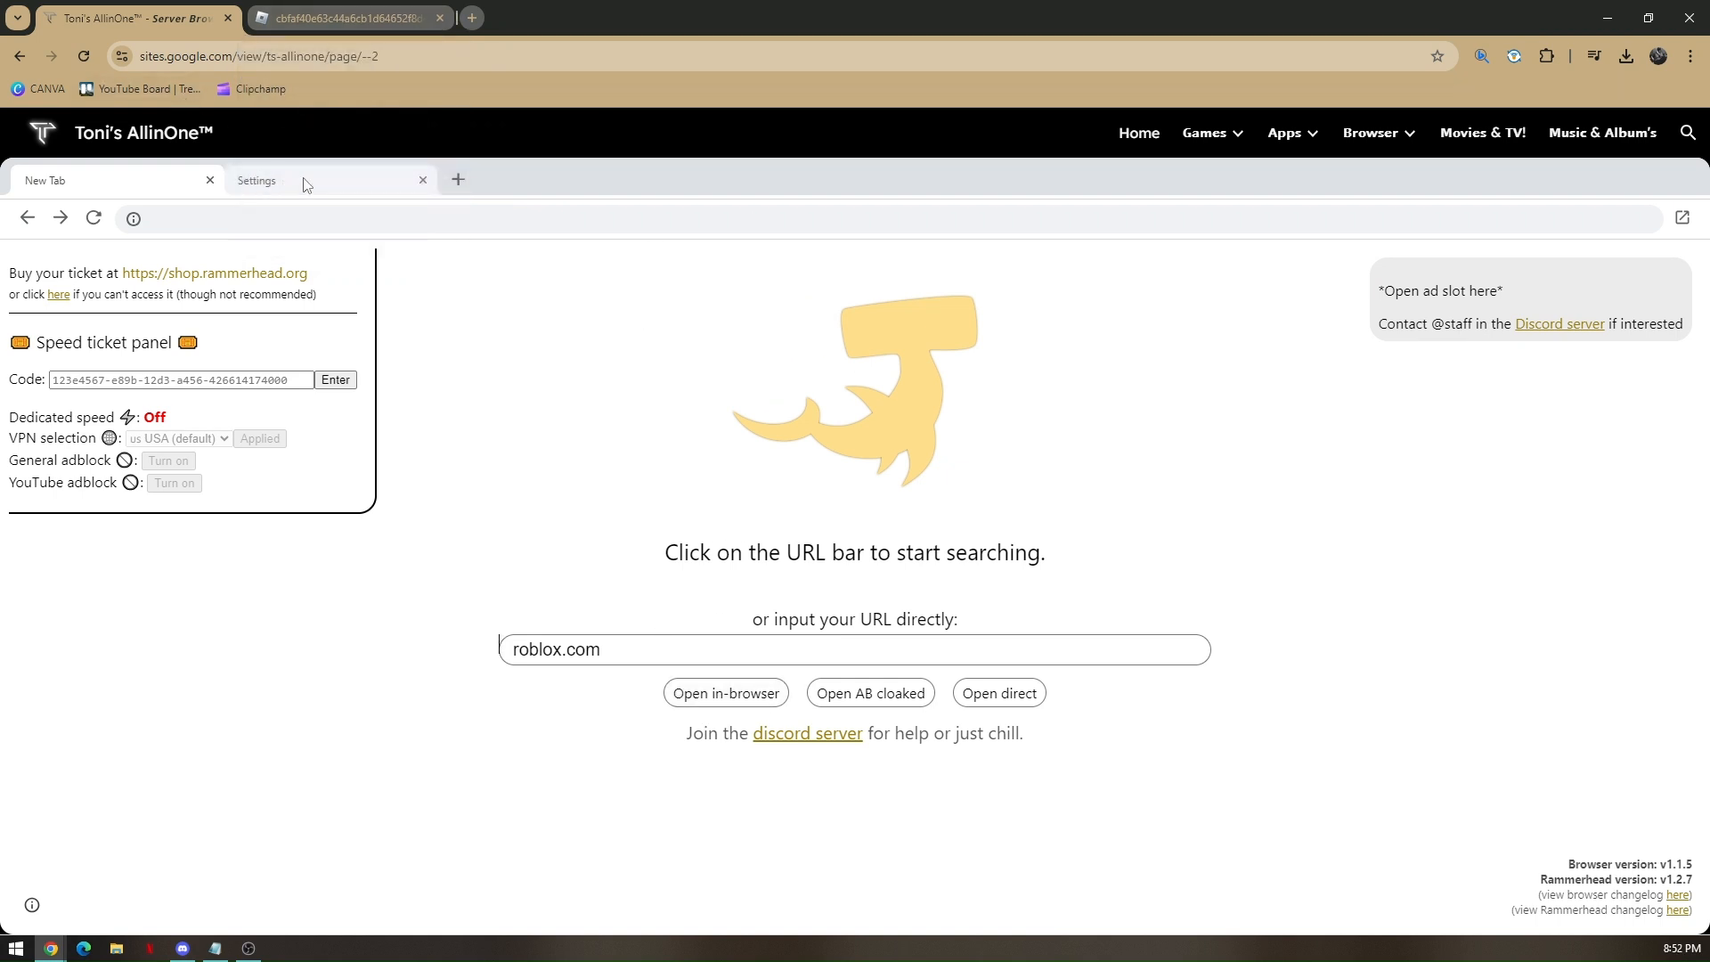
pyautogui.moveTo(281, 180)
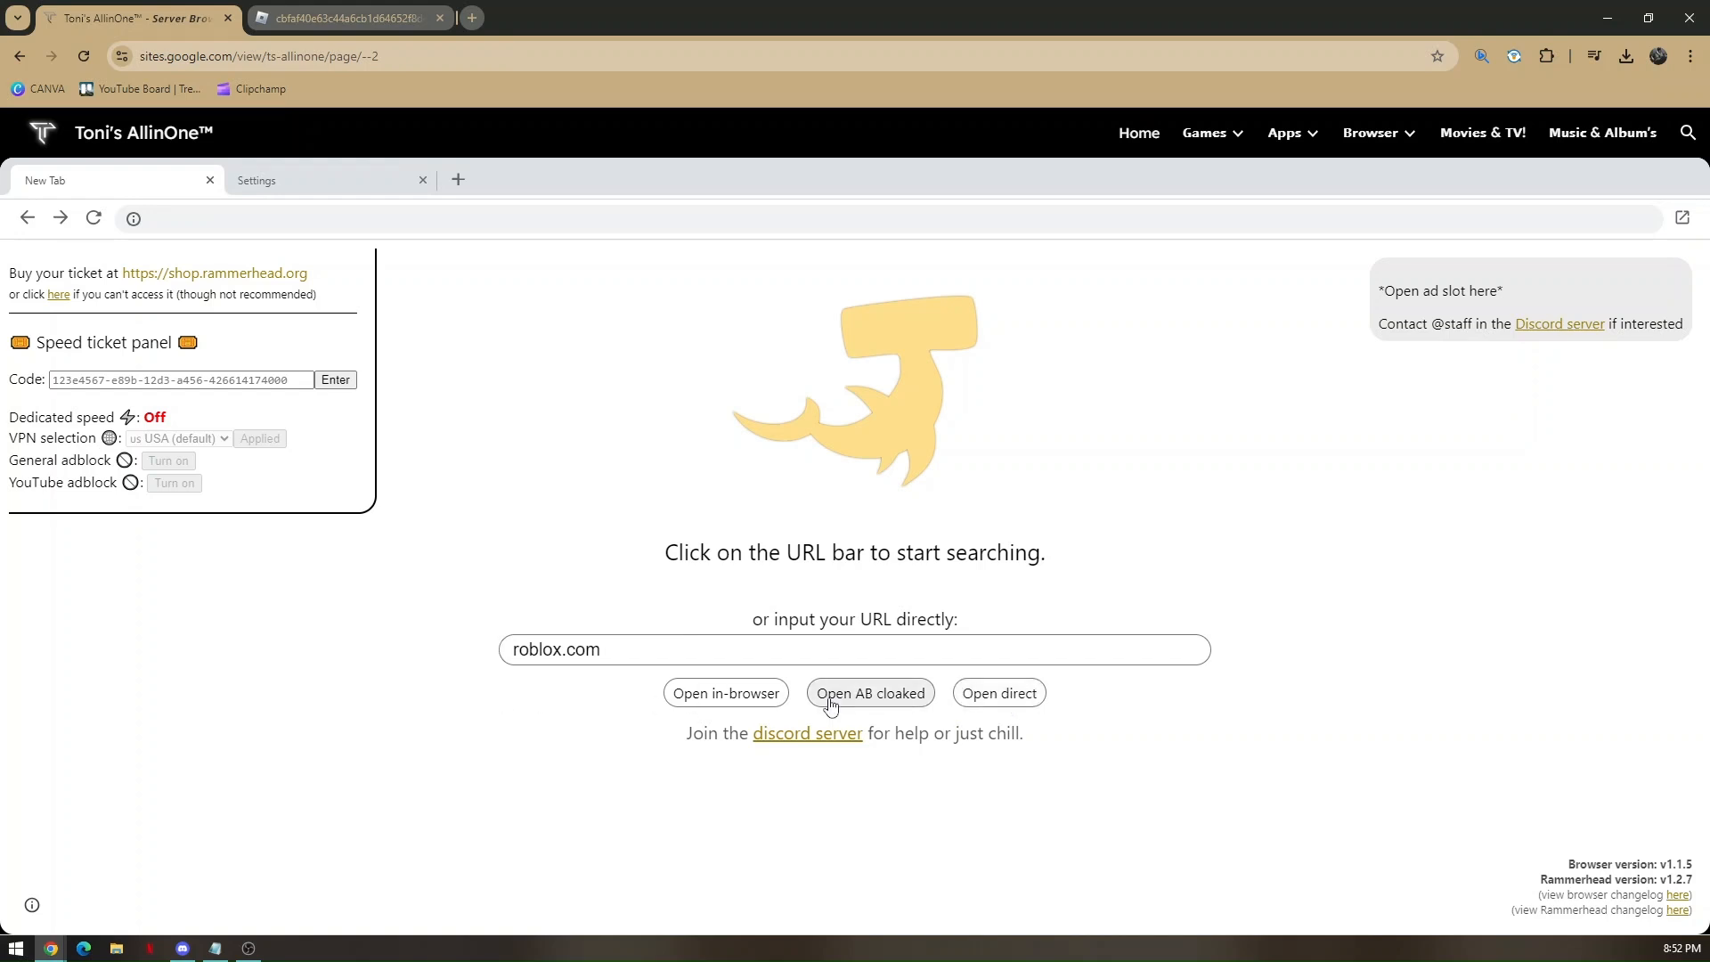
# Load roblox.com with 'Open AB cloaked' to reach the Roblox sign-up page
pyautogui.click(869, 693)
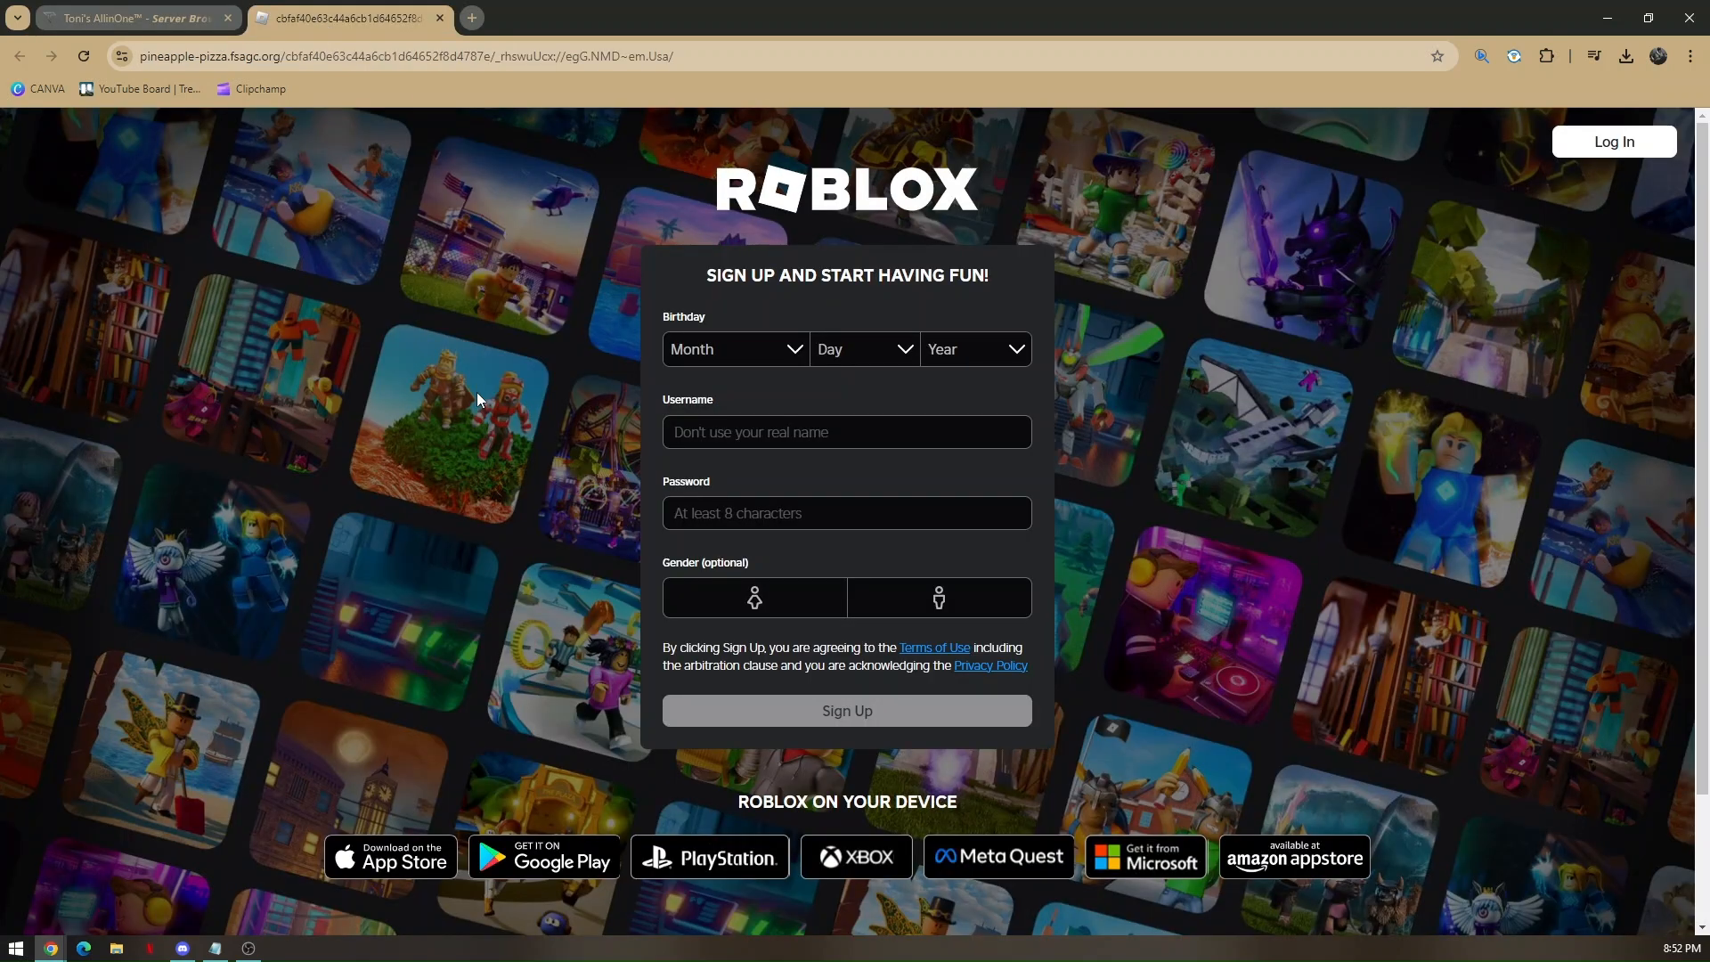
pyautogui.moveTo(477, 395)
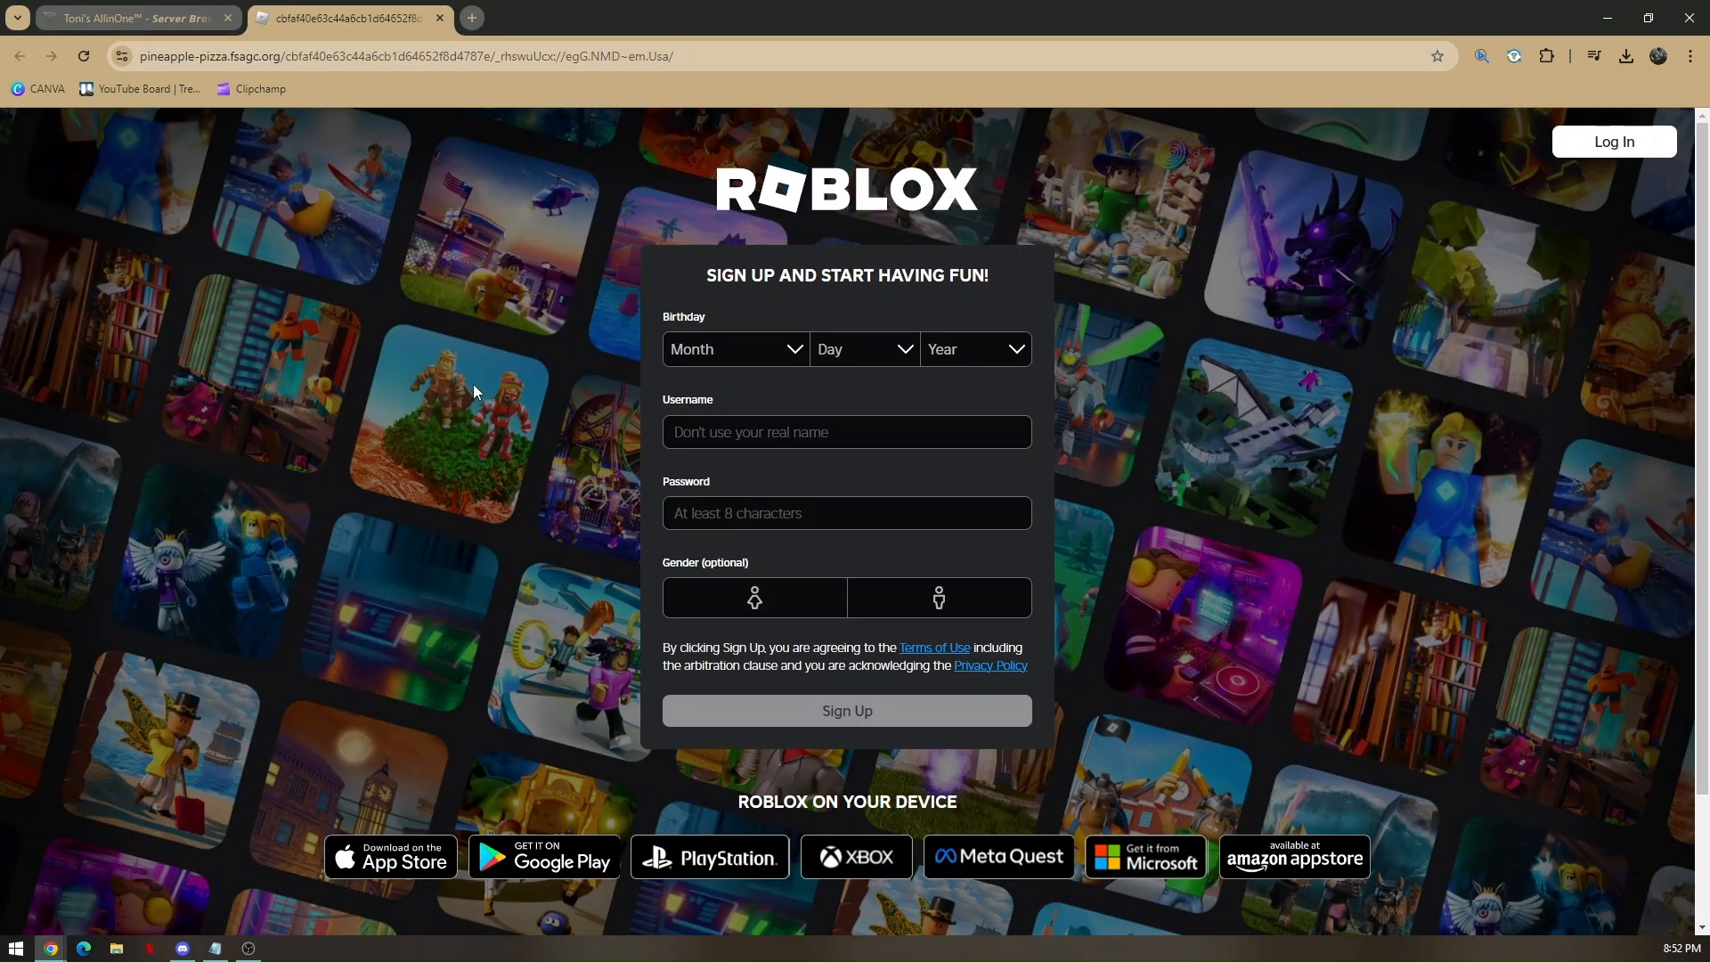
pyautogui.moveTo(1087, 285)
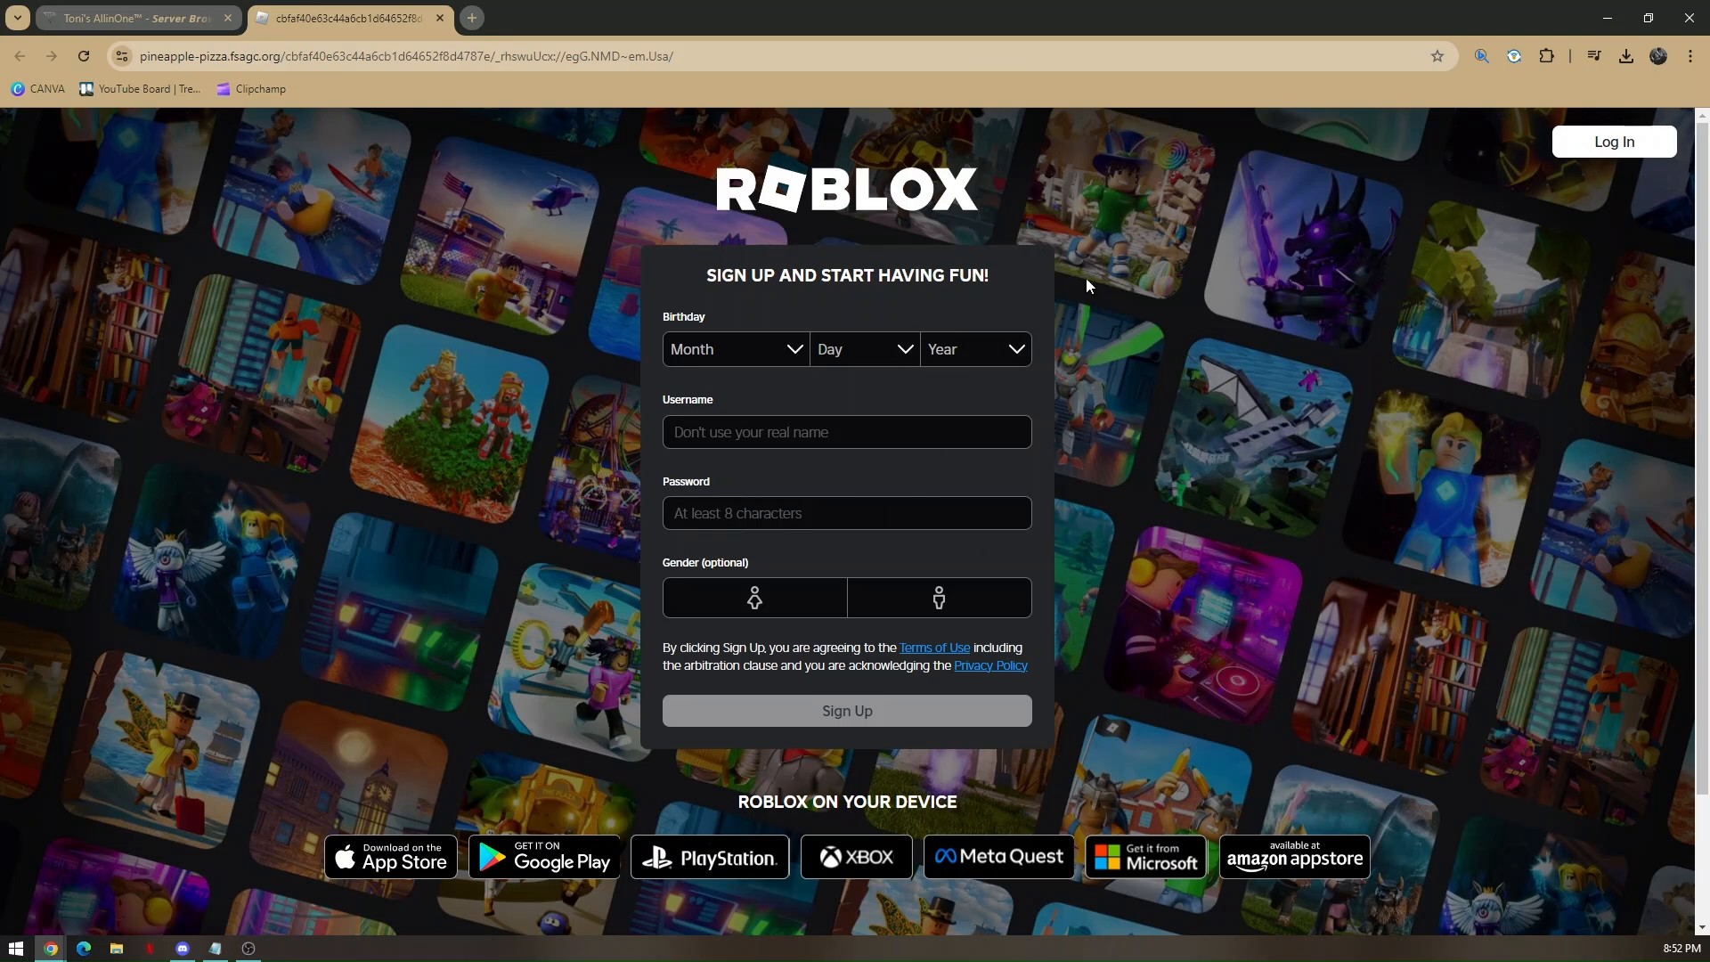
pyautogui.moveTo(1522, 219)
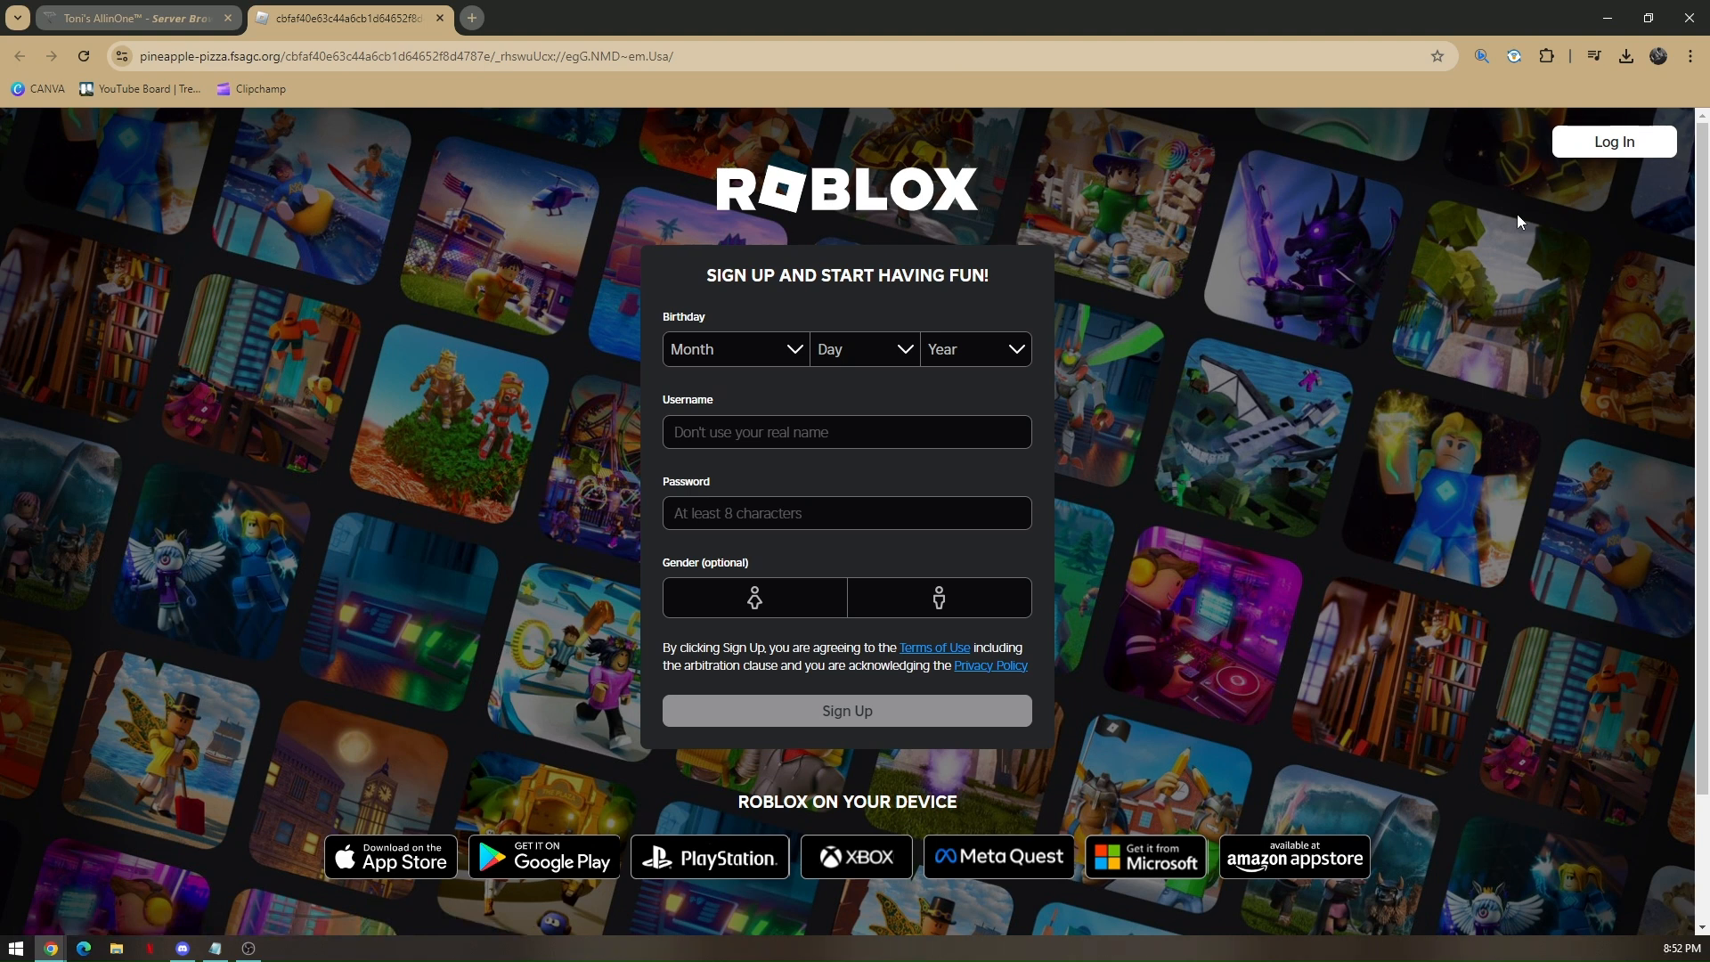
pyautogui.moveTo(473, 574)
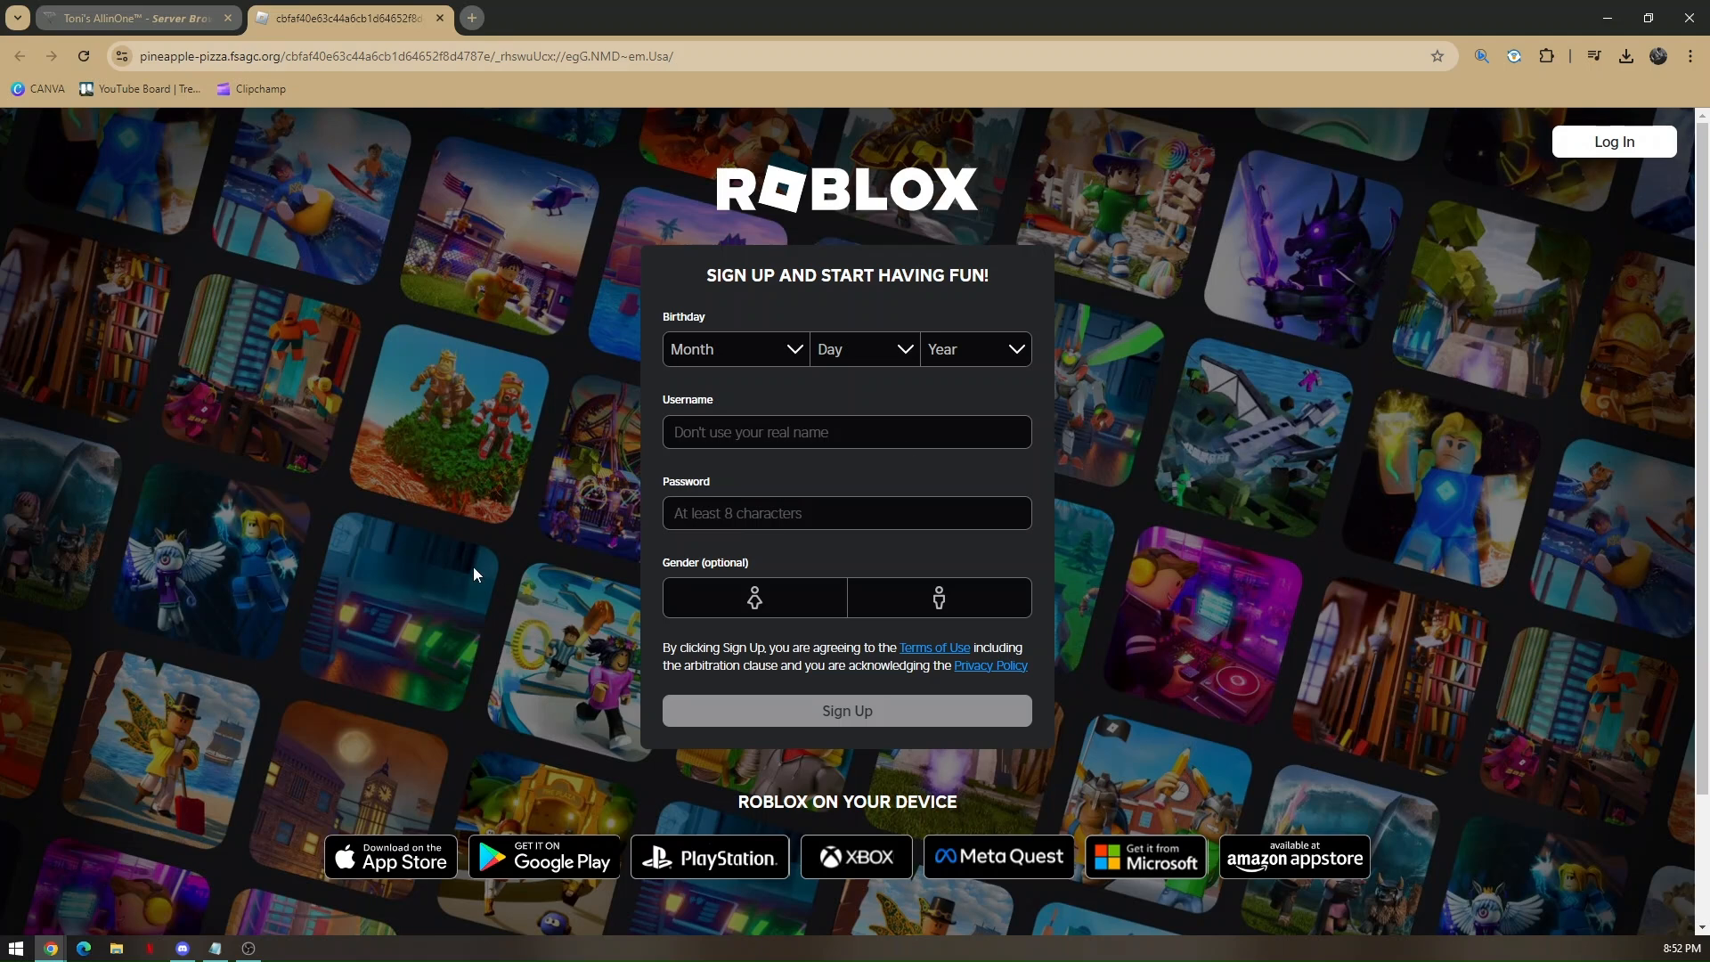